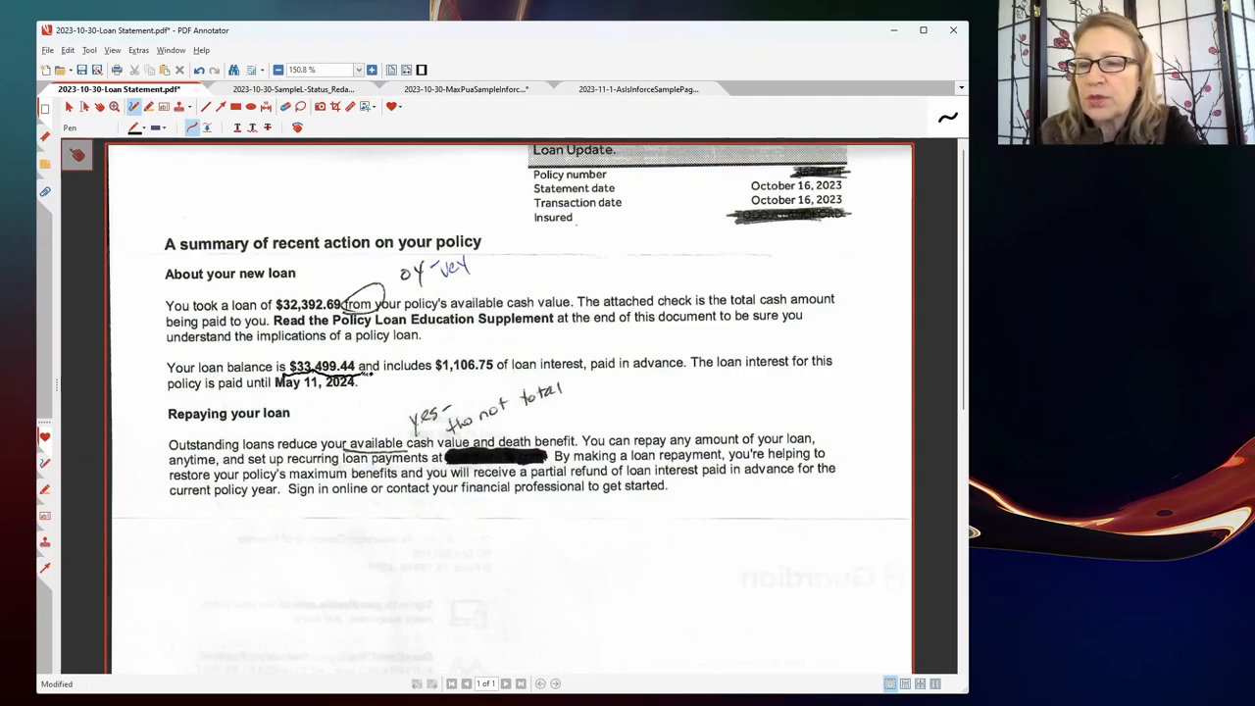
# - Box the $33,499.44 loan balance, mark the Repaying your loan heading and underline the $1,106.75 interest
pyautogui.moveTo(285, 353); pyautogui.dragTo(369, 380)
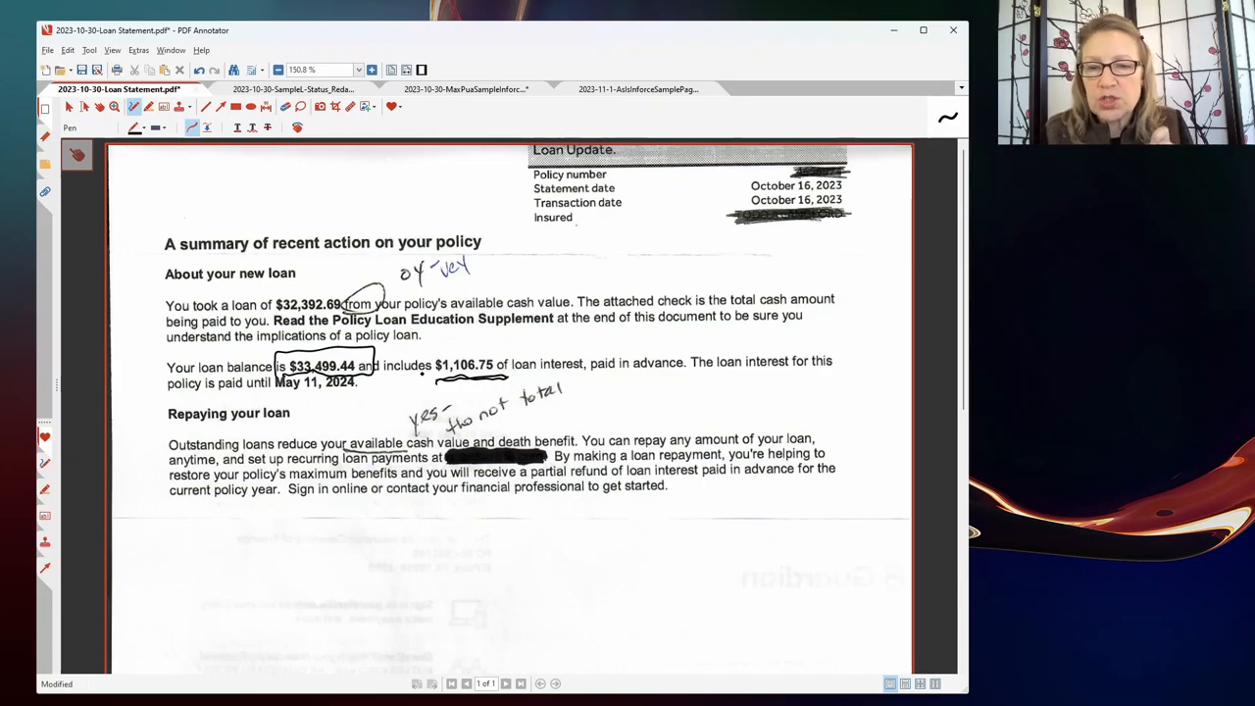
pyautogui.moveTo(631, 382); pyautogui.dragTo(690, 382)
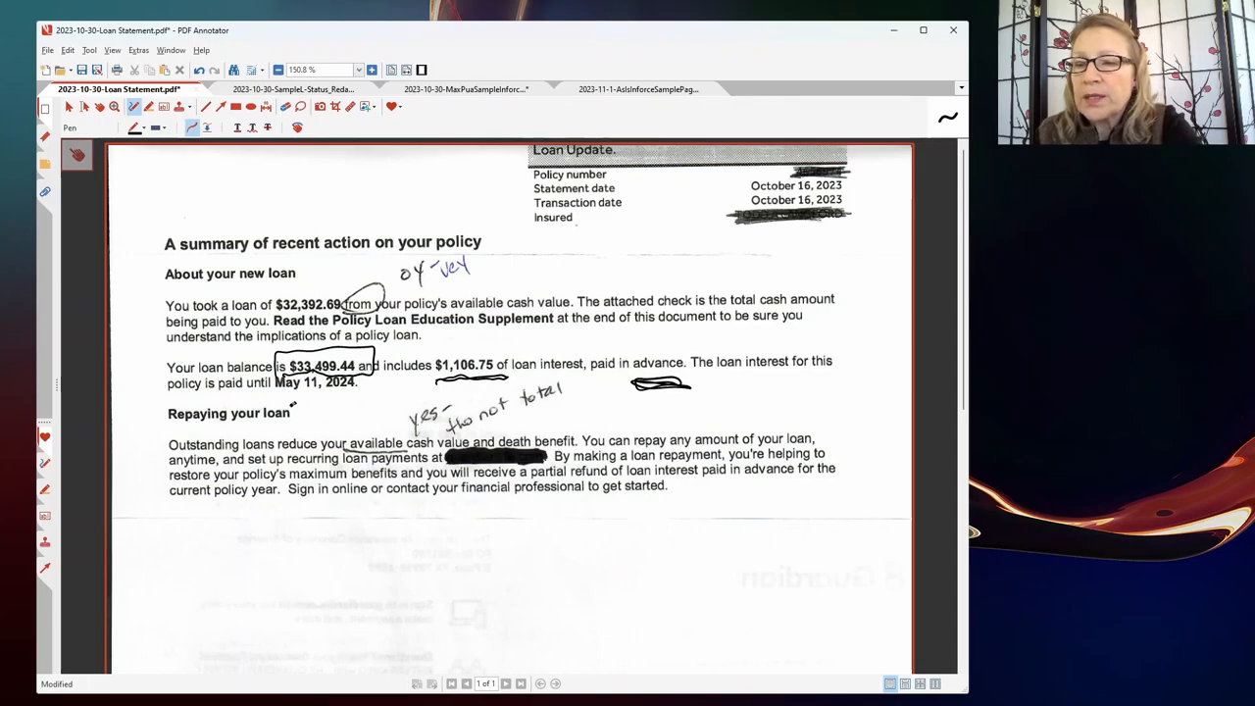
pyautogui.moveTo(290, 396); pyautogui.dragTo(362, 396)
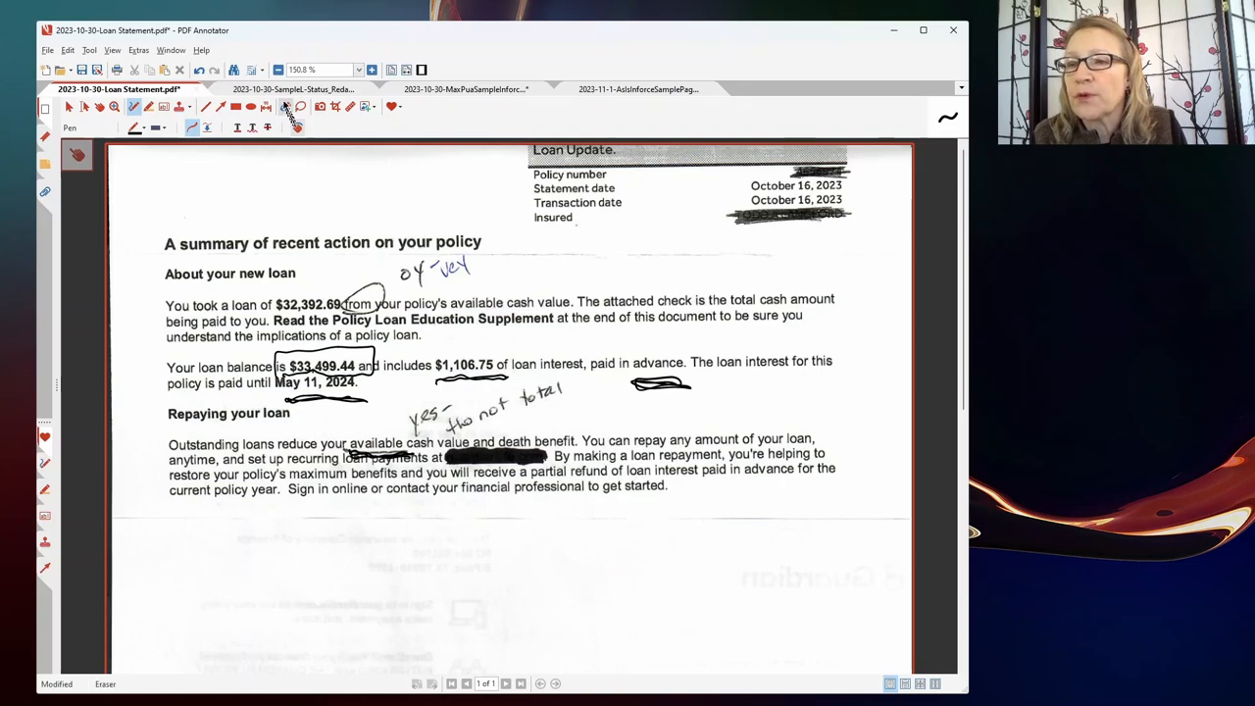
pyautogui.click(284, 102)
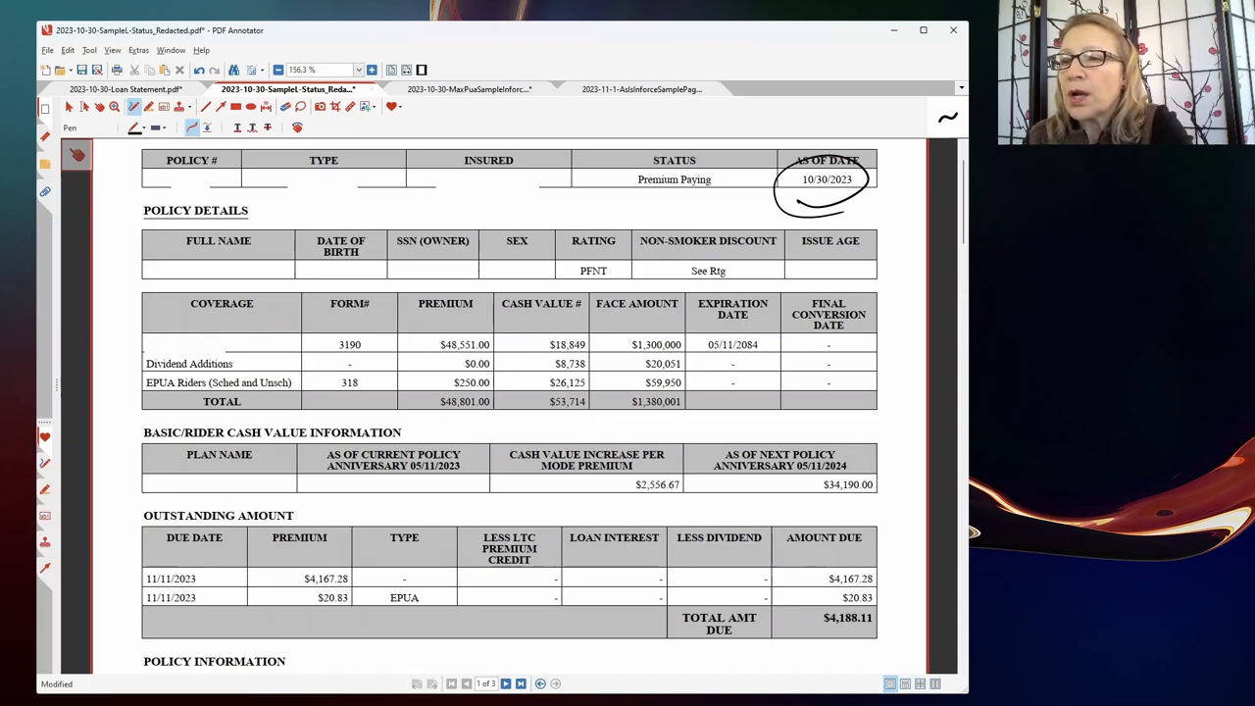
# - Circle and underline the $53,714 total cash value, underline the CASH VALUE heading, check the $4,167.28 premium
pyautogui.moveTo(545, 419); pyautogui.dragTo(588, 419)
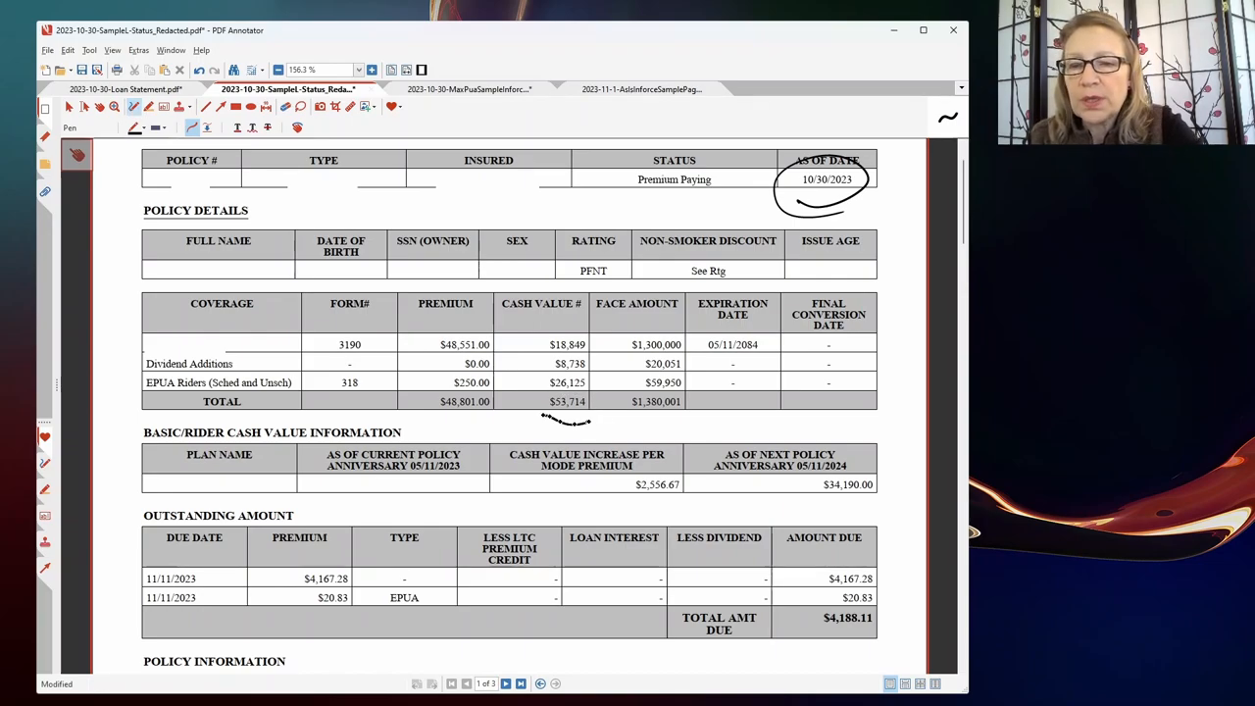
pyautogui.moveTo(544, 400); pyautogui.dragTo(604, 412)
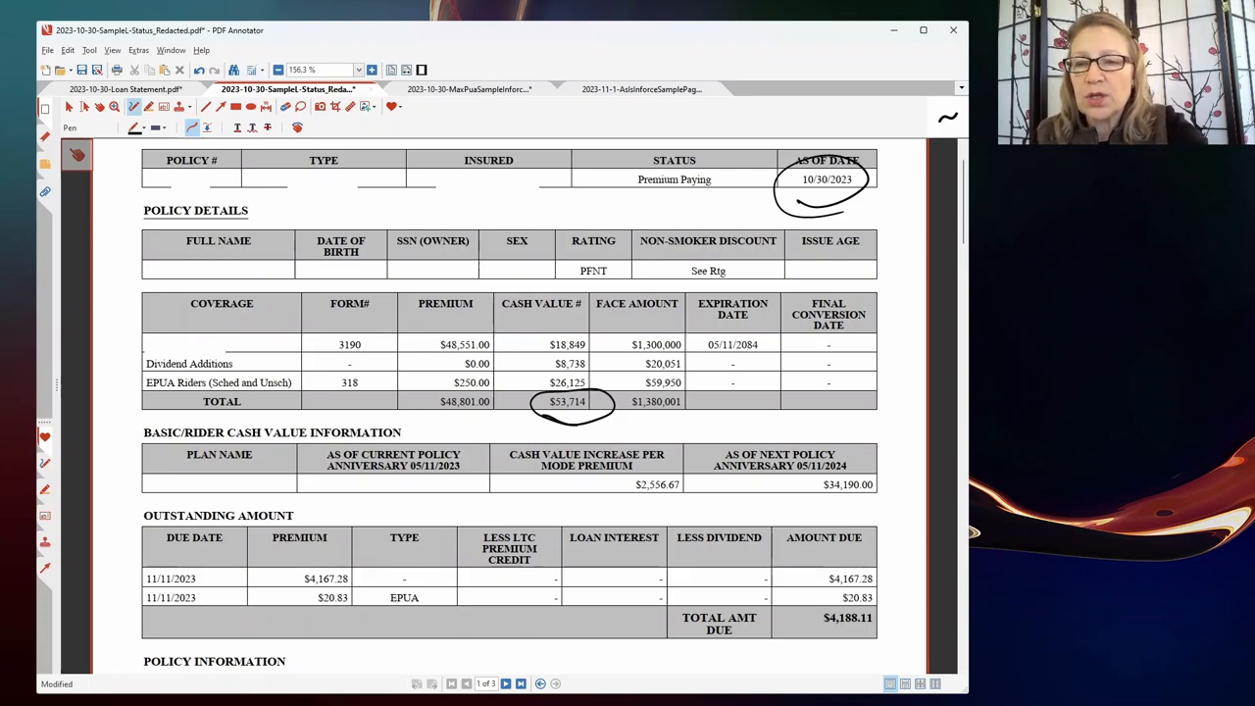
pyautogui.moveTo(513, 322); pyautogui.dragTo(569, 322)
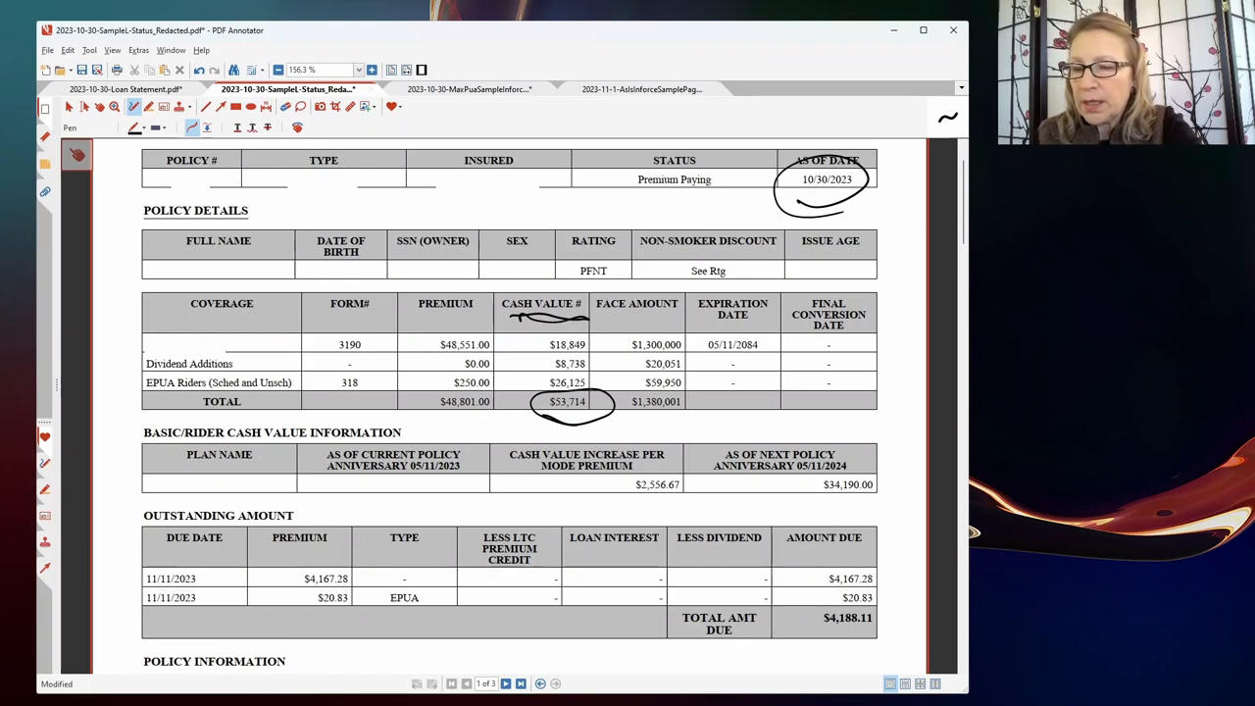
pyautogui.moveTo(265, 572); pyautogui.dragTo(274, 592)
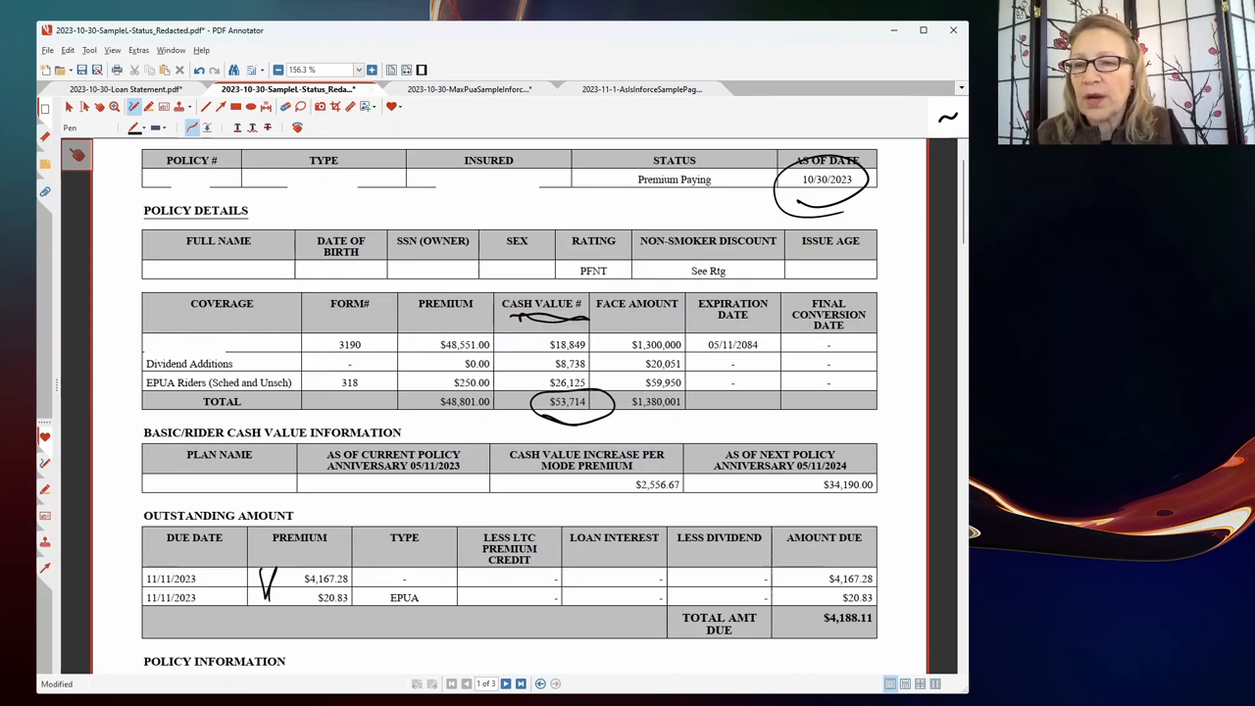
pyautogui.moveTo(992, 310)
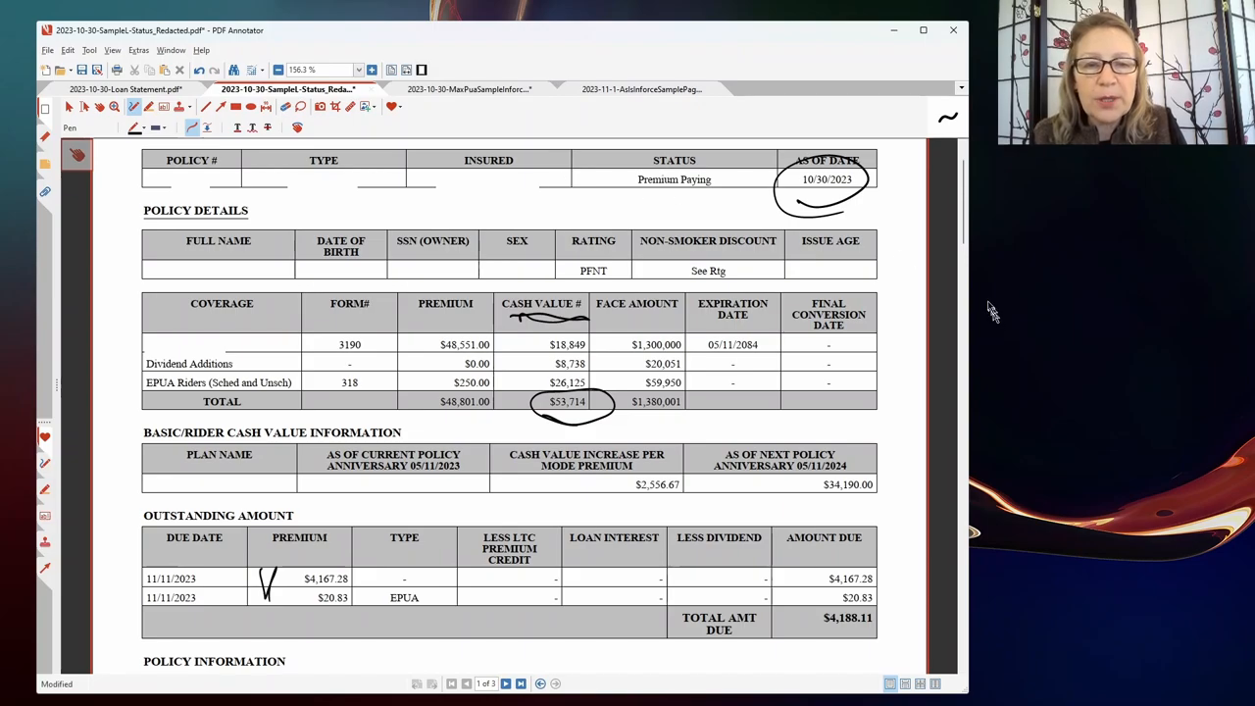
pyautogui.moveTo(965, 314)
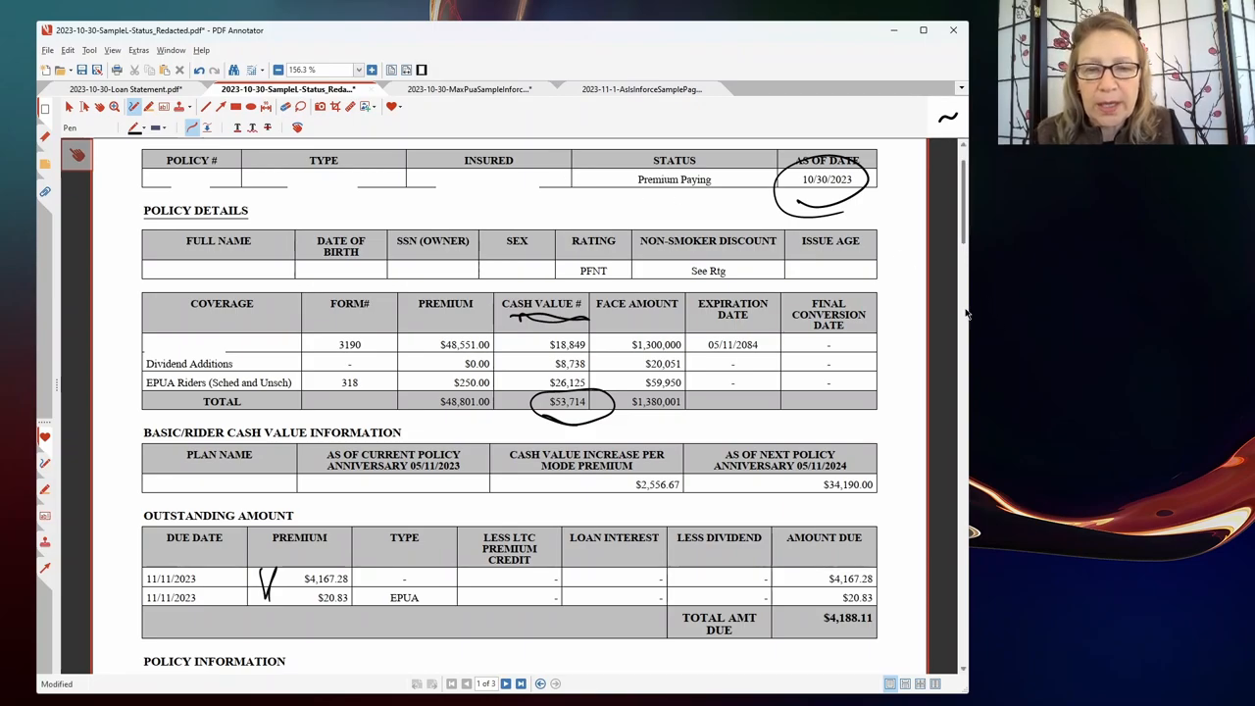
pyautogui.scroll(-3)
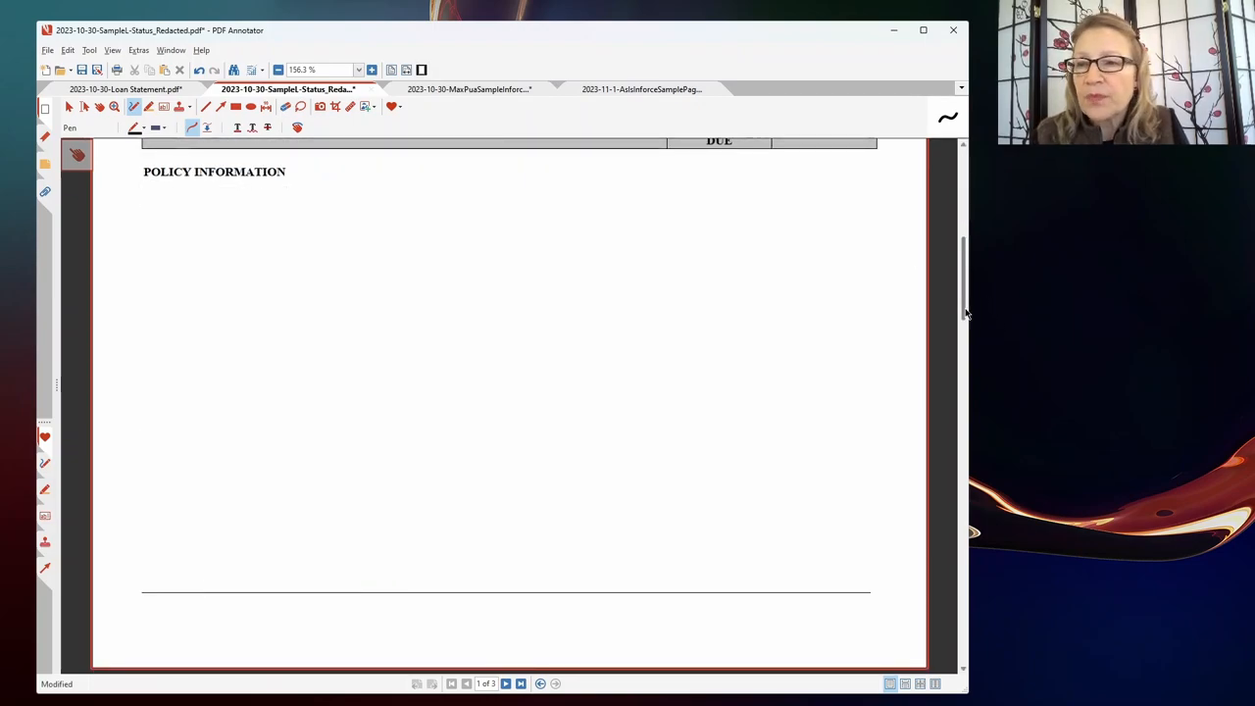
pyautogui.moveTo(966, 380)
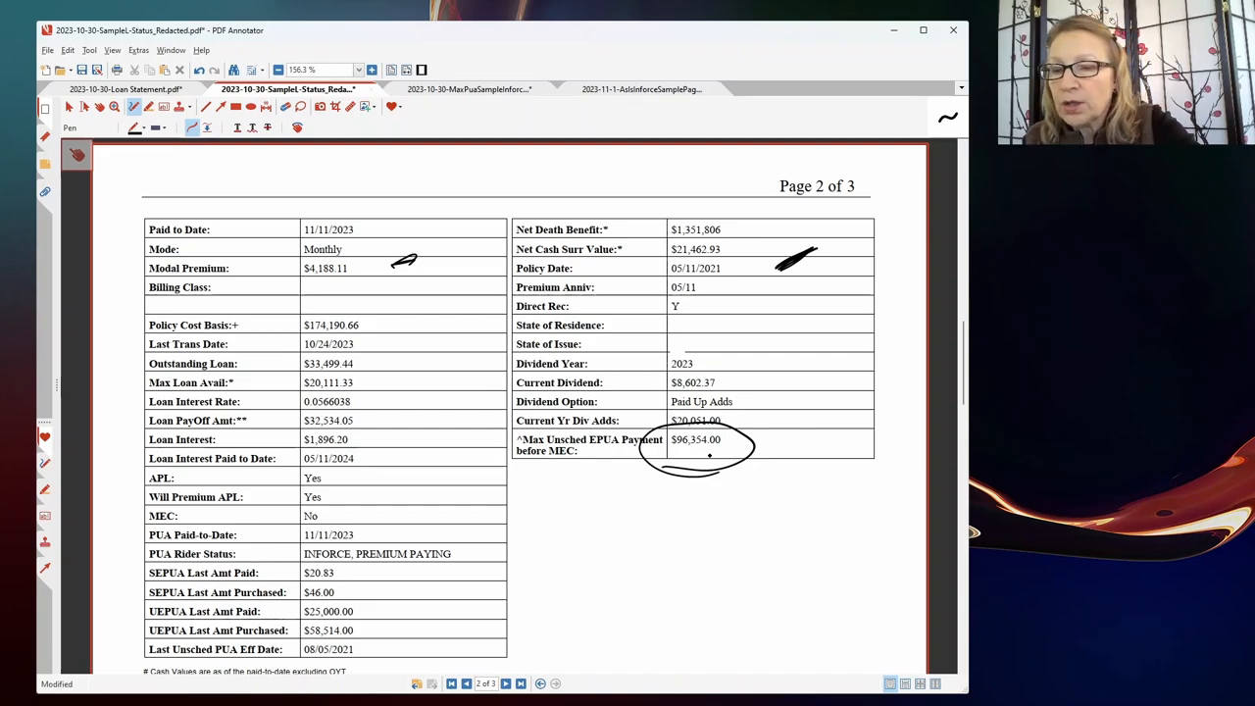
# - Underline the loan payoff amount and $33,499.44 outstanding loan, then switch to the MaxPua illustration
pyautogui.moveTo(383, 419); pyautogui.dragTo(431, 421)
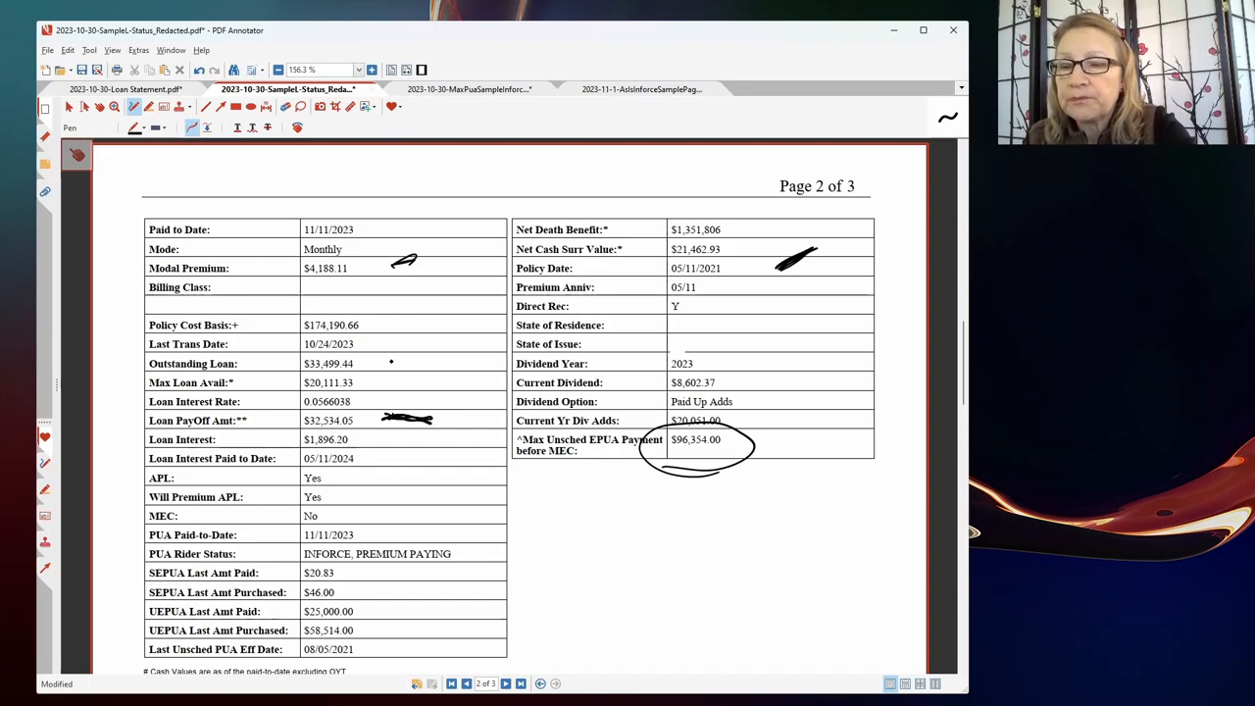
pyautogui.moveTo(392, 365); pyautogui.dragTo(431, 364)
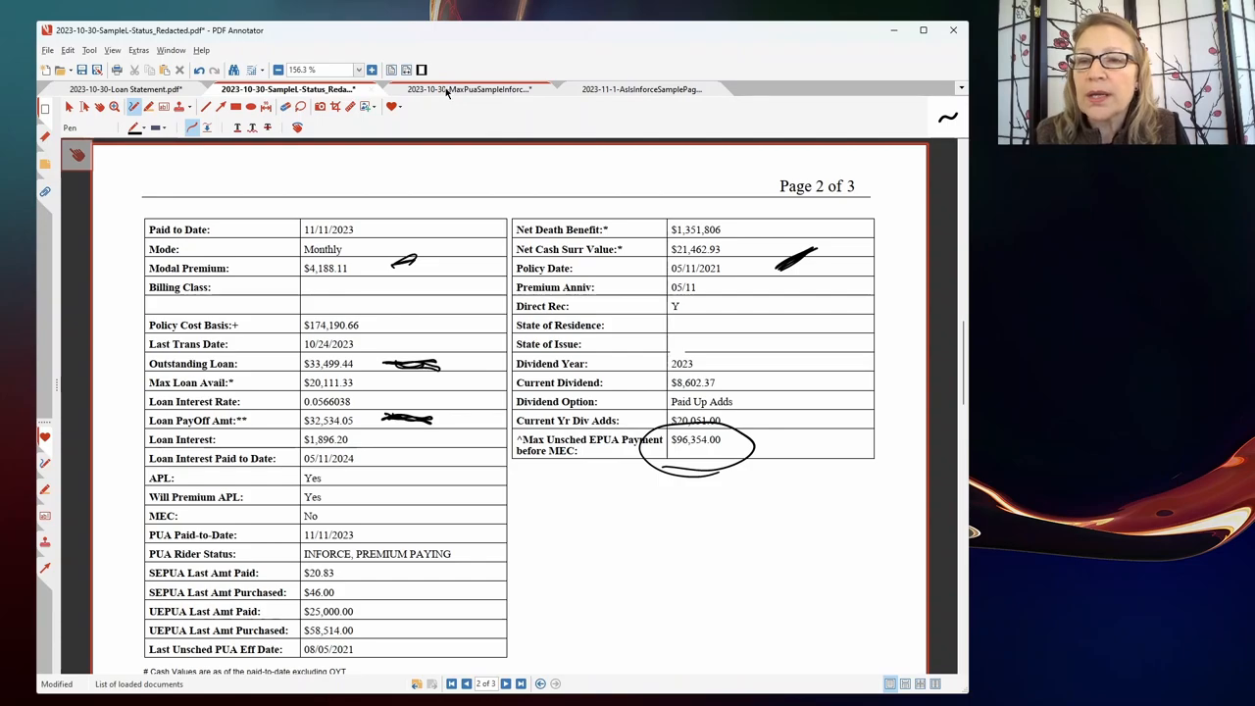
pyautogui.click(466, 91)
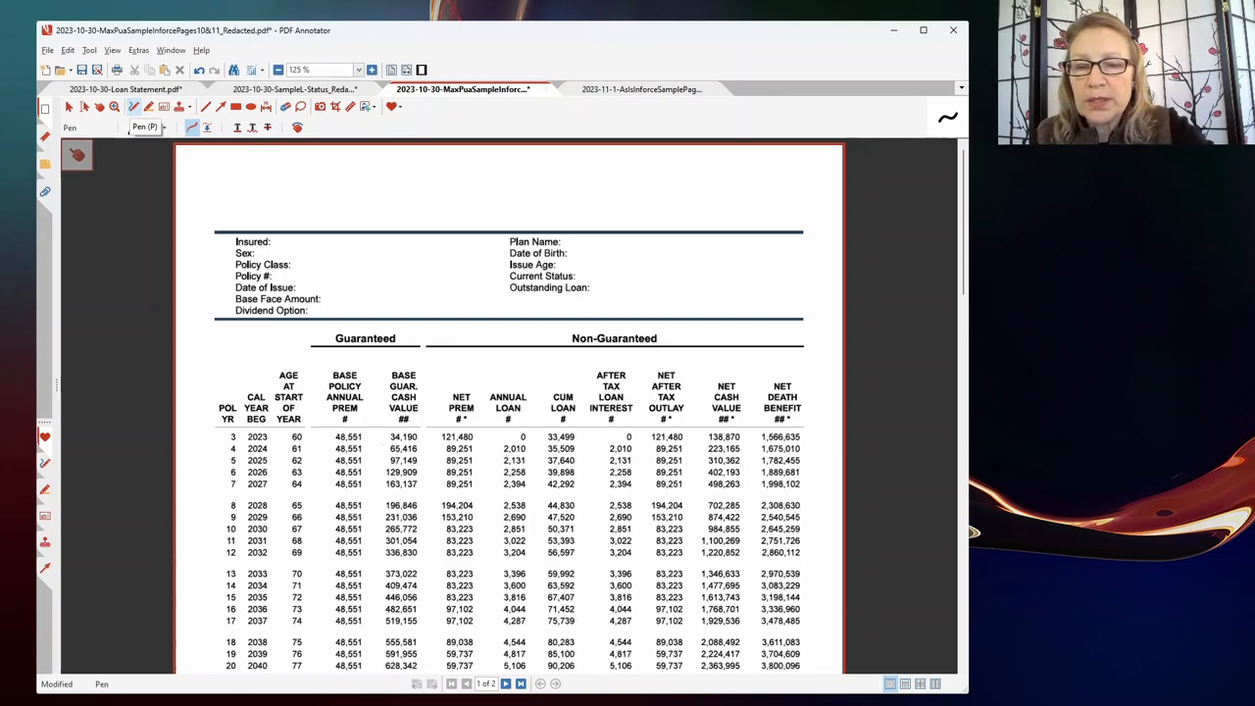
# - Draw an arrow at the CUM LOAN heading, a line beside loan values and a mark on NET AFTER TAX OUTLAY
pyautogui.moveTo(676, 294); pyautogui.dragTo(702, 369)
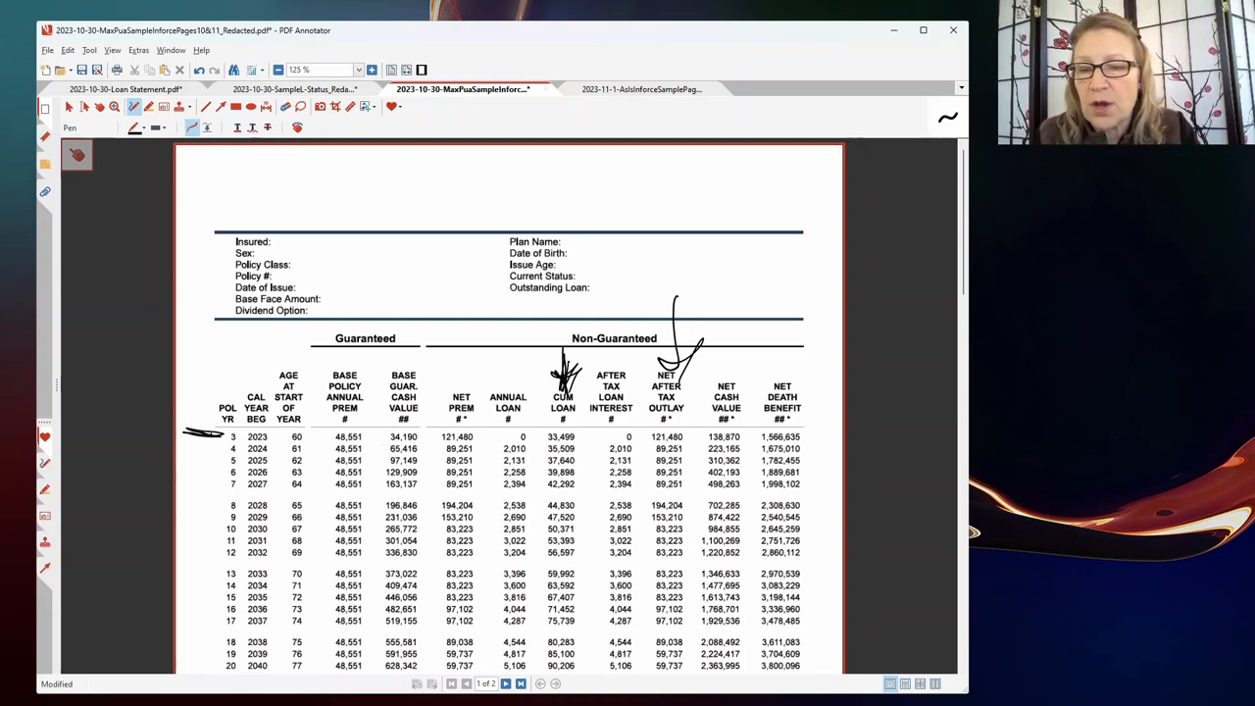
pyautogui.moveTo(588, 450); pyautogui.dragTo(581, 520)
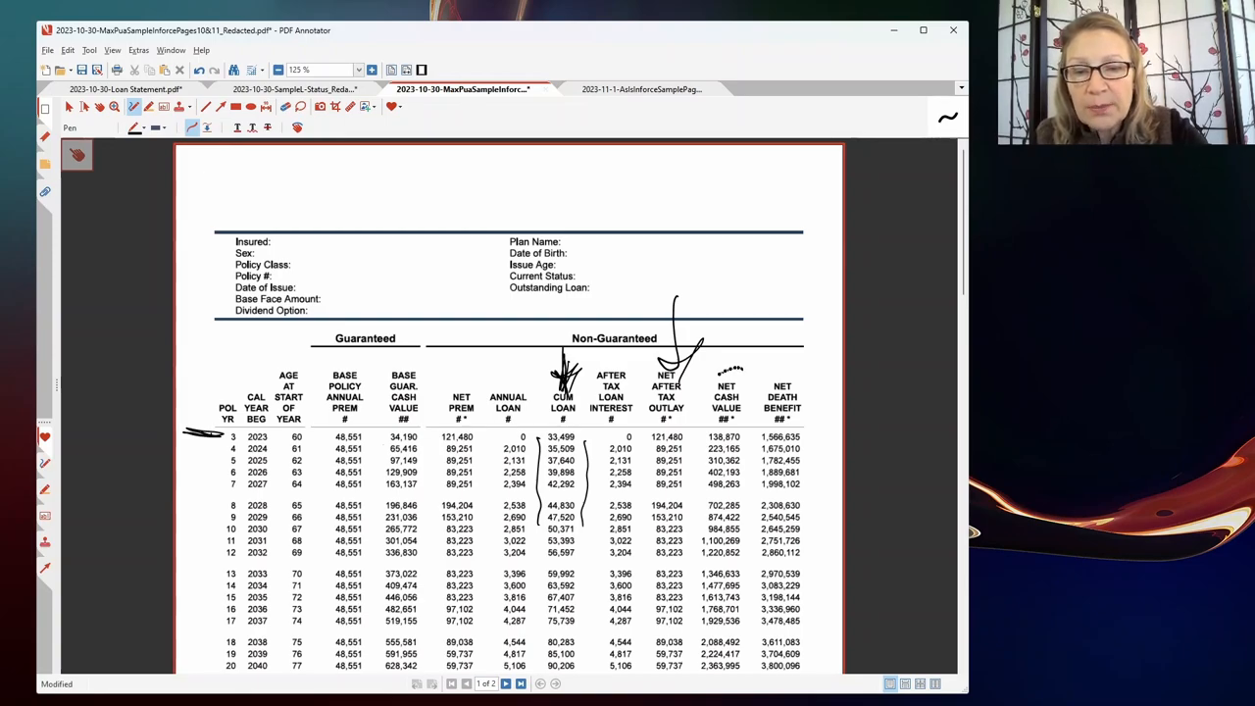
pyautogui.moveTo(706, 383); pyautogui.dragTo(745, 514)
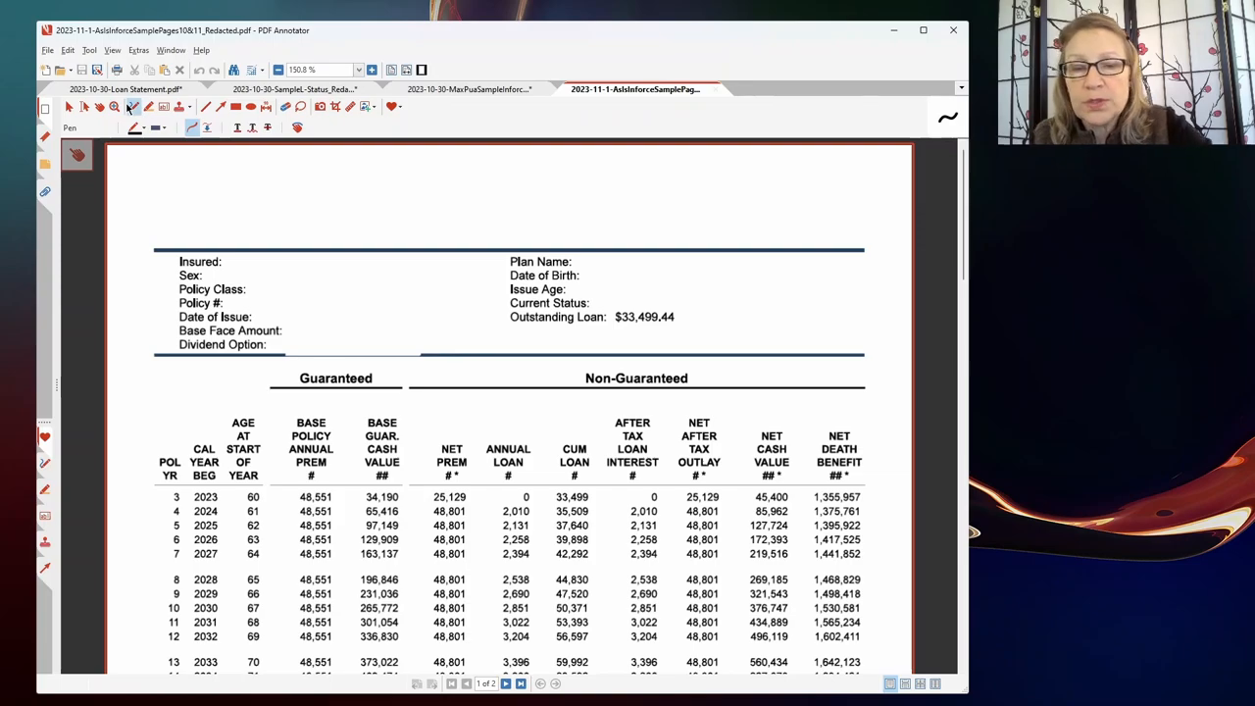
pyautogui.moveTo(741, 498)
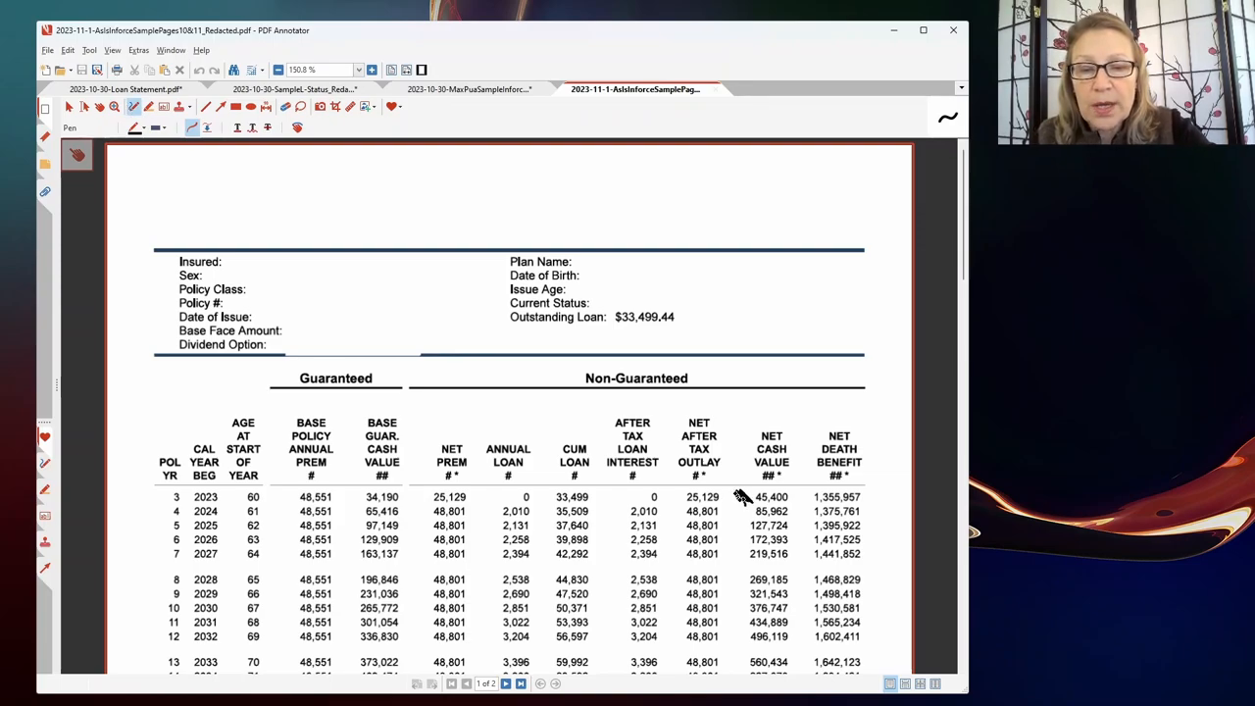